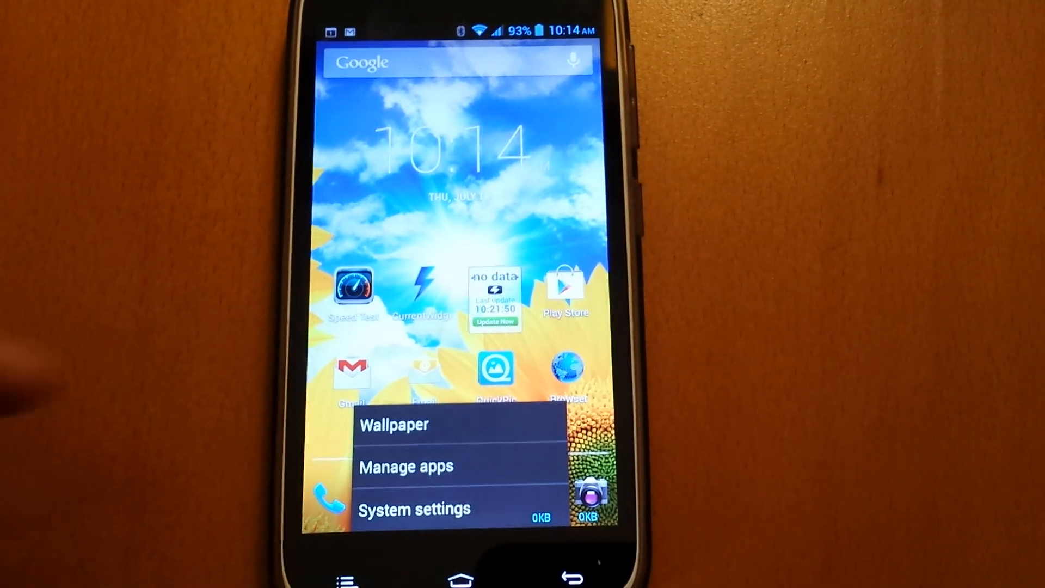
- Open System settings from the home screen menu to reach Mobile networks
left_click(413, 508)
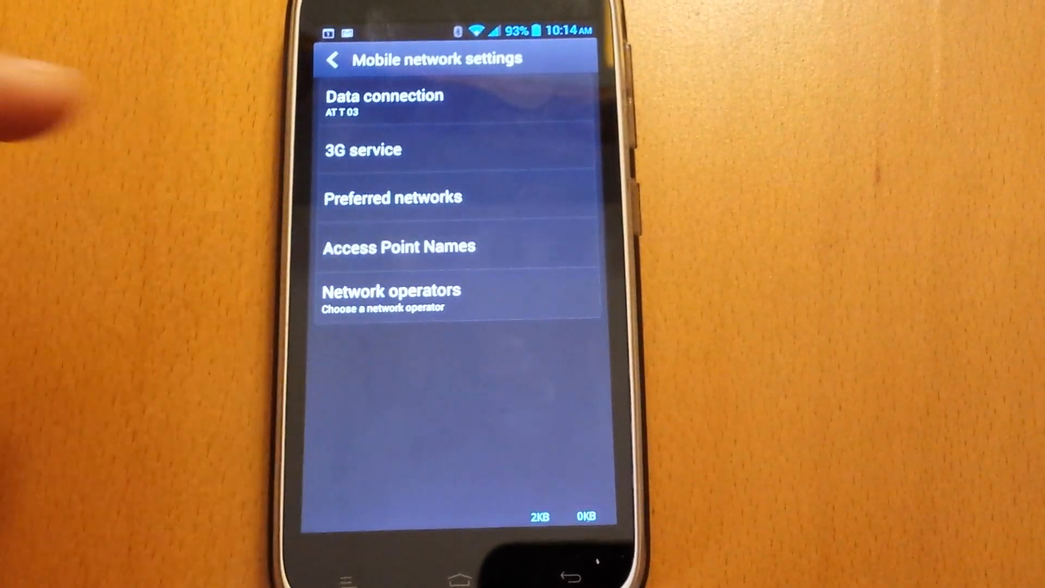
- Open Access Point Names to list Media Net and Media MMS
left_click(398, 246)
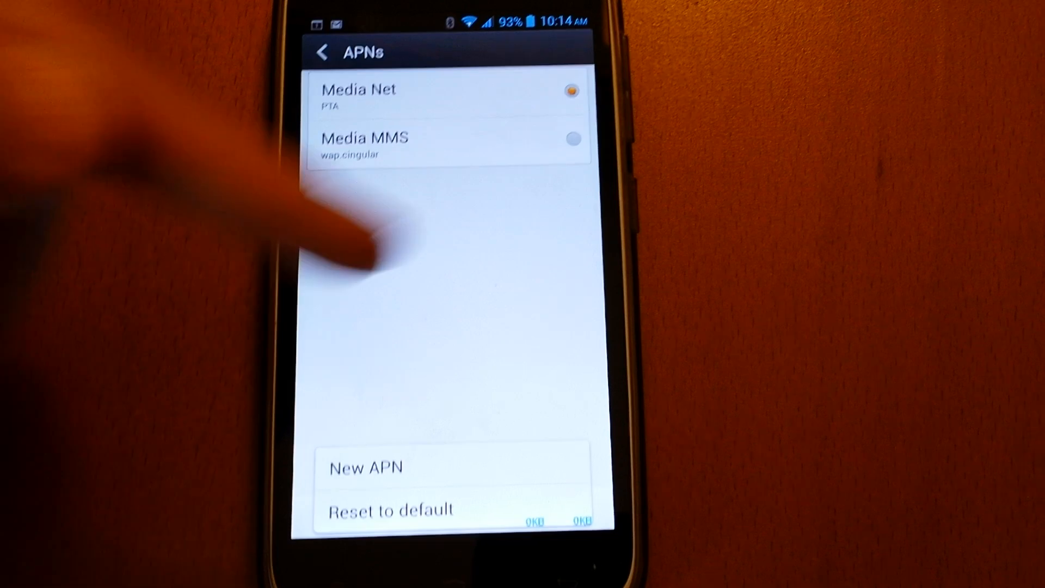
- Open the Media Net access point and bring up its APN field dialog
left_click(434, 95)
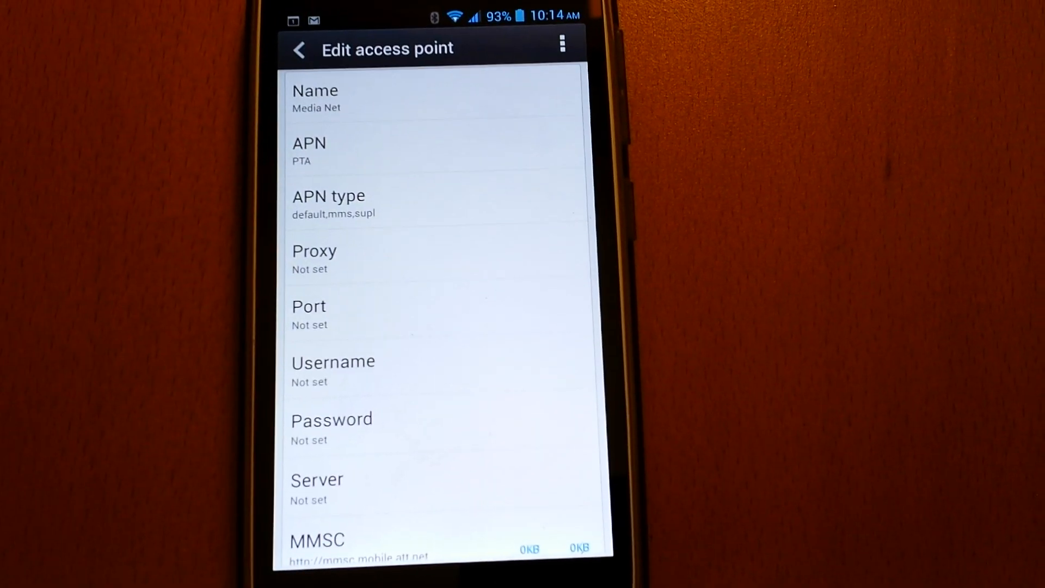
left_click(308, 150)
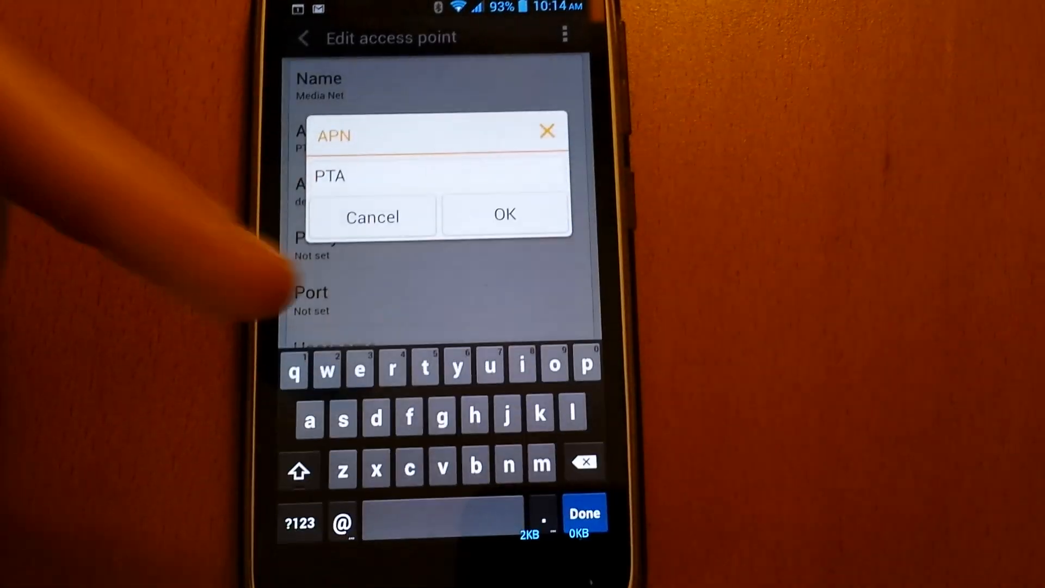
- Confirm PTA as Media Net's APN value
left_click(505, 214)
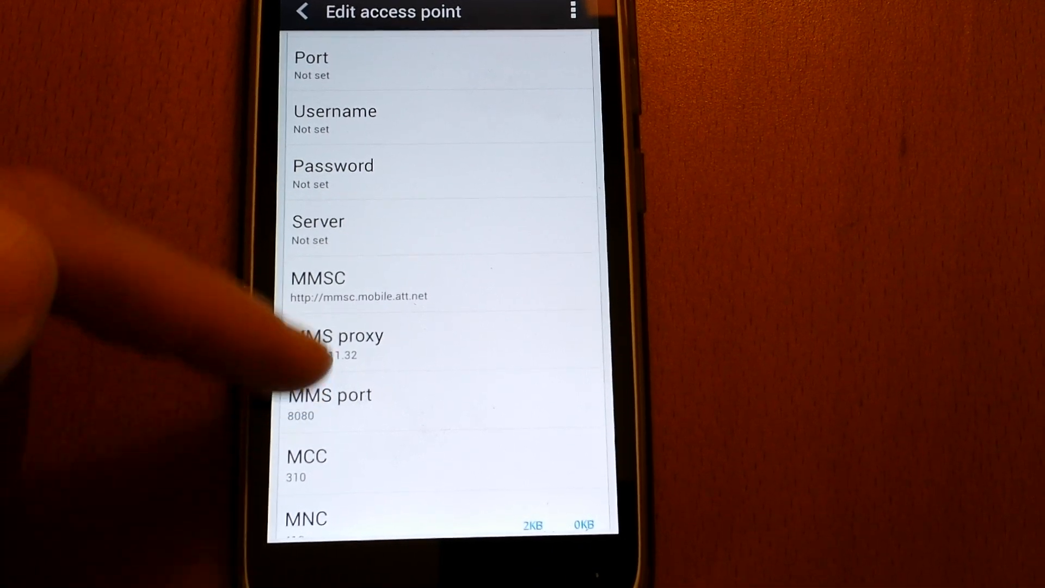
- Scroll down to MNC 410 and the IPv4 protocol fields of Media Net
scroll("down", 3)
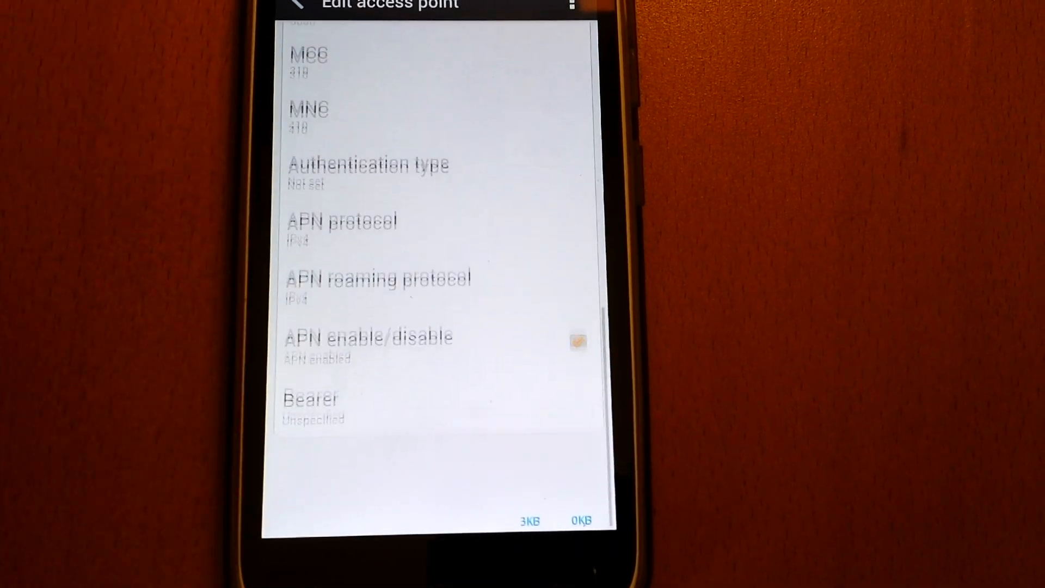
scroll("down", 3)
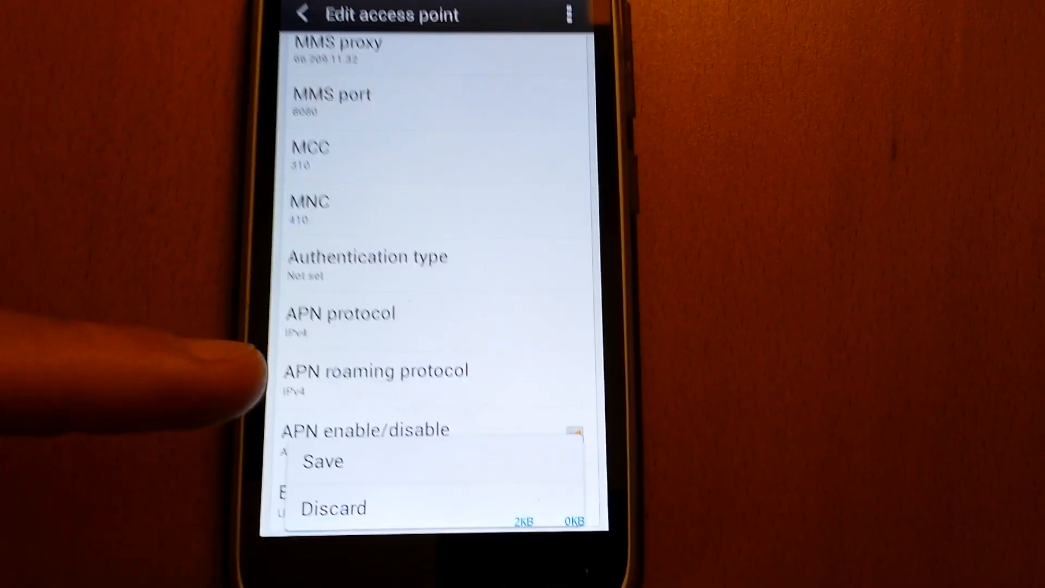
- Save the Media Net access point, confirming the connection warning
left_click(321, 461)
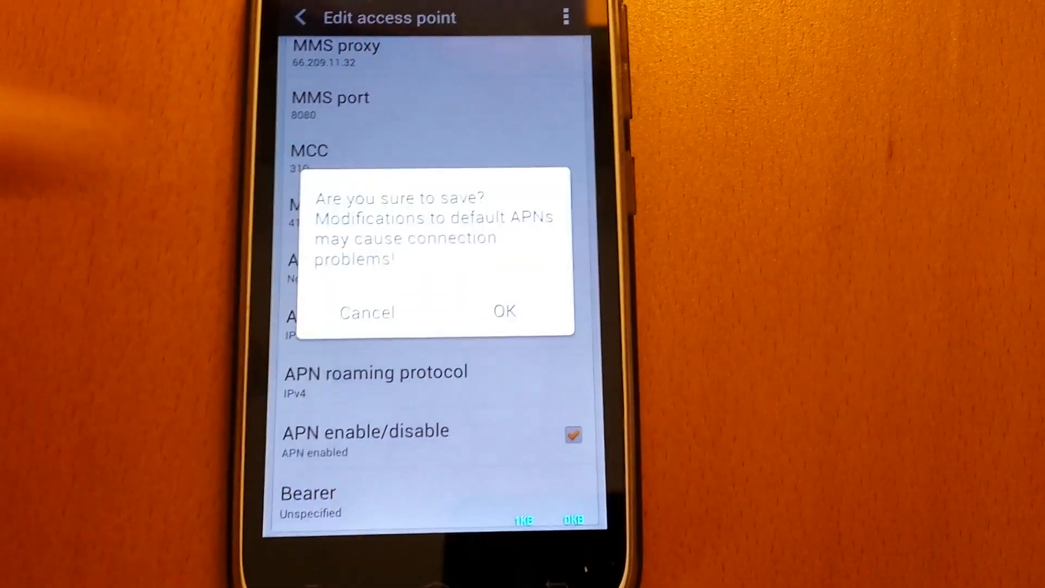
left_click(504, 311)
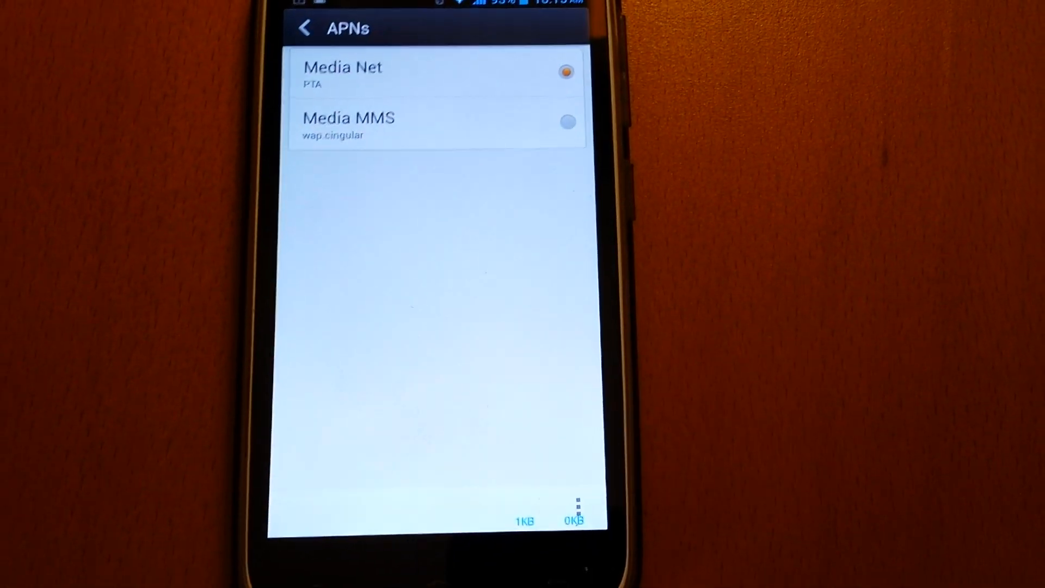